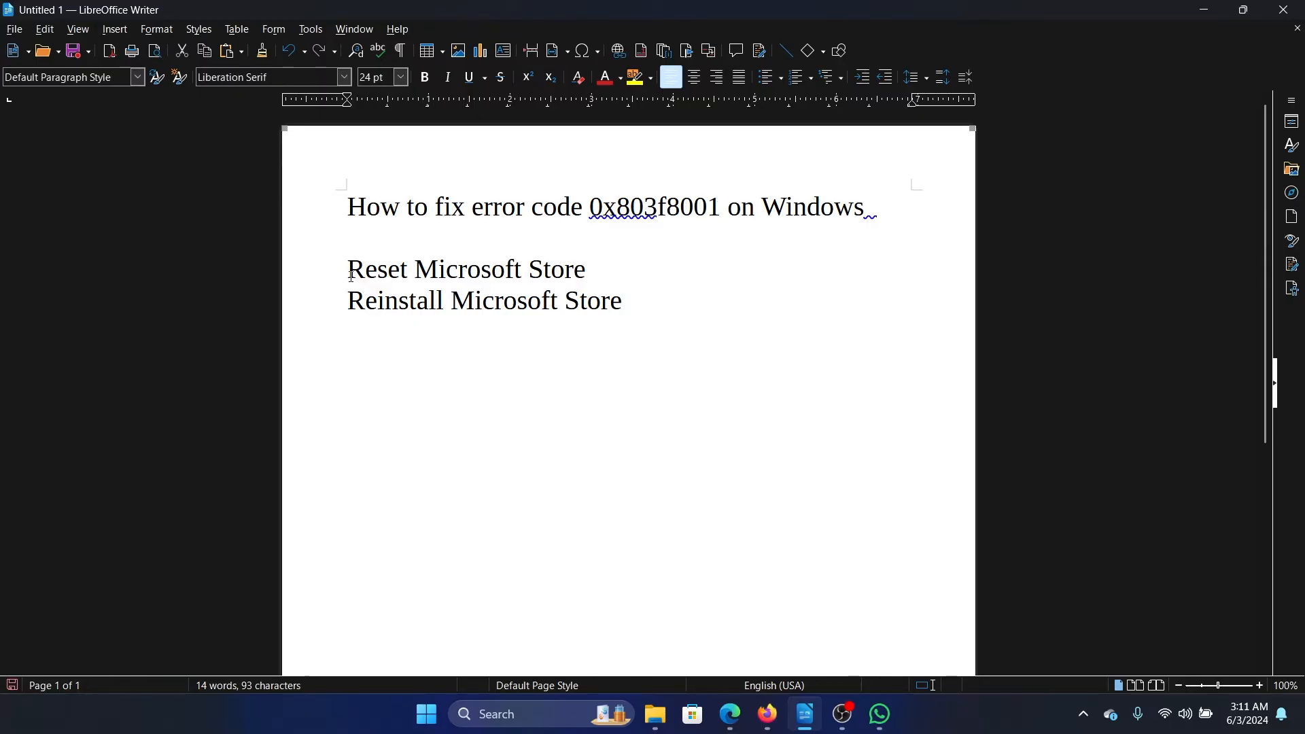
Highlight the 'Reset Microsoft Store' step and start typing ws (WSReset) in the Run box
left_click_drag(346, 269, 516, 269)
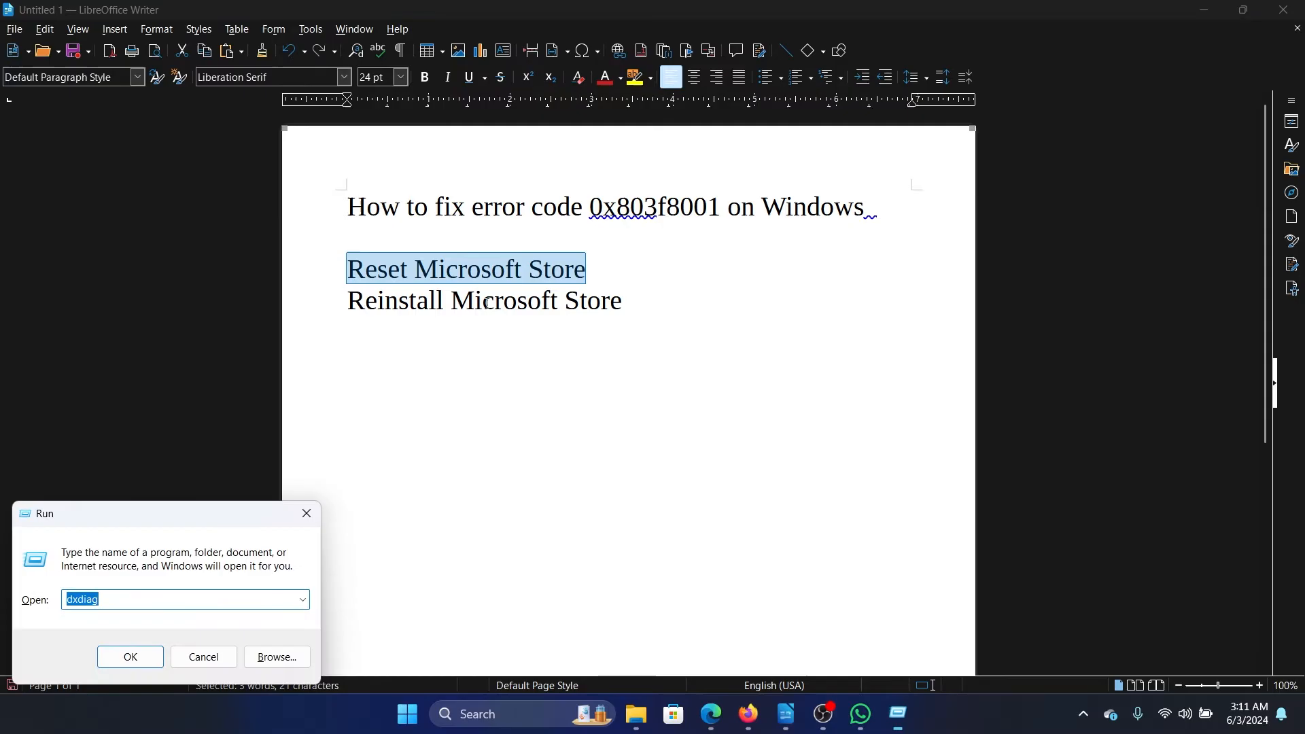
type("ws")
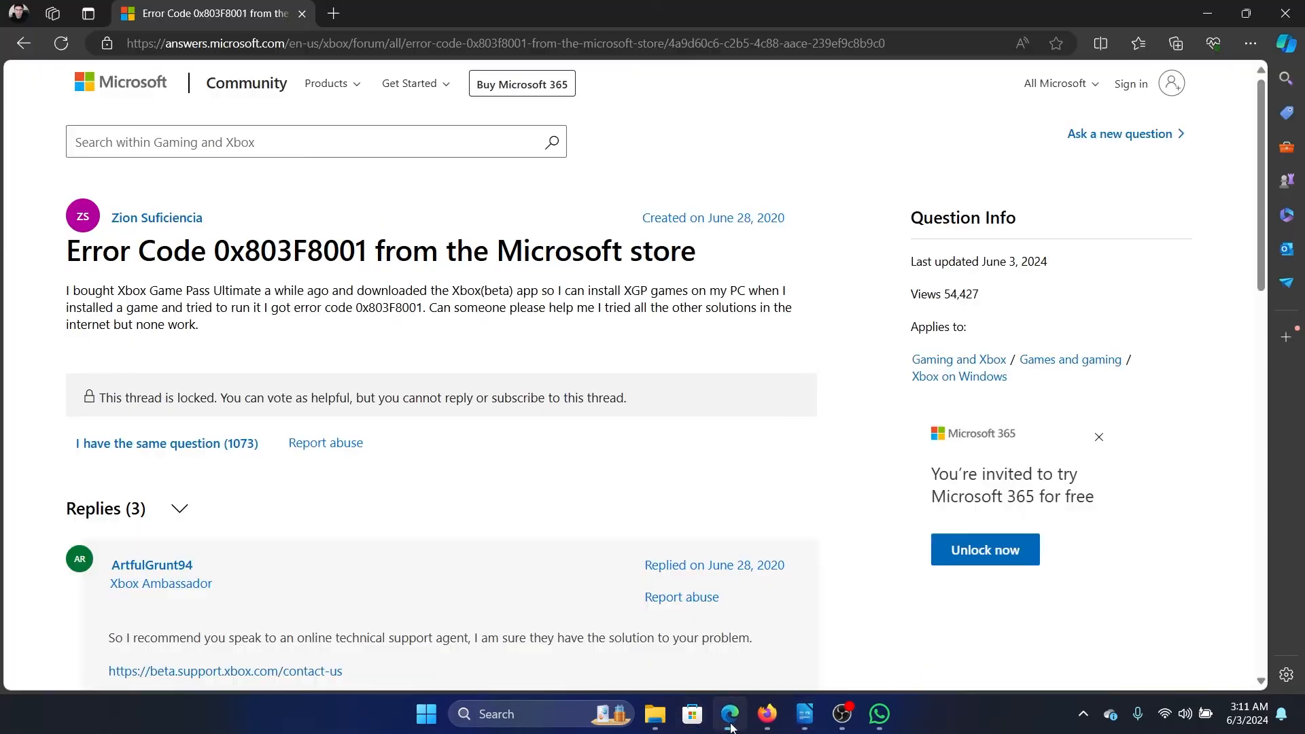
mouse_move(438, 194)
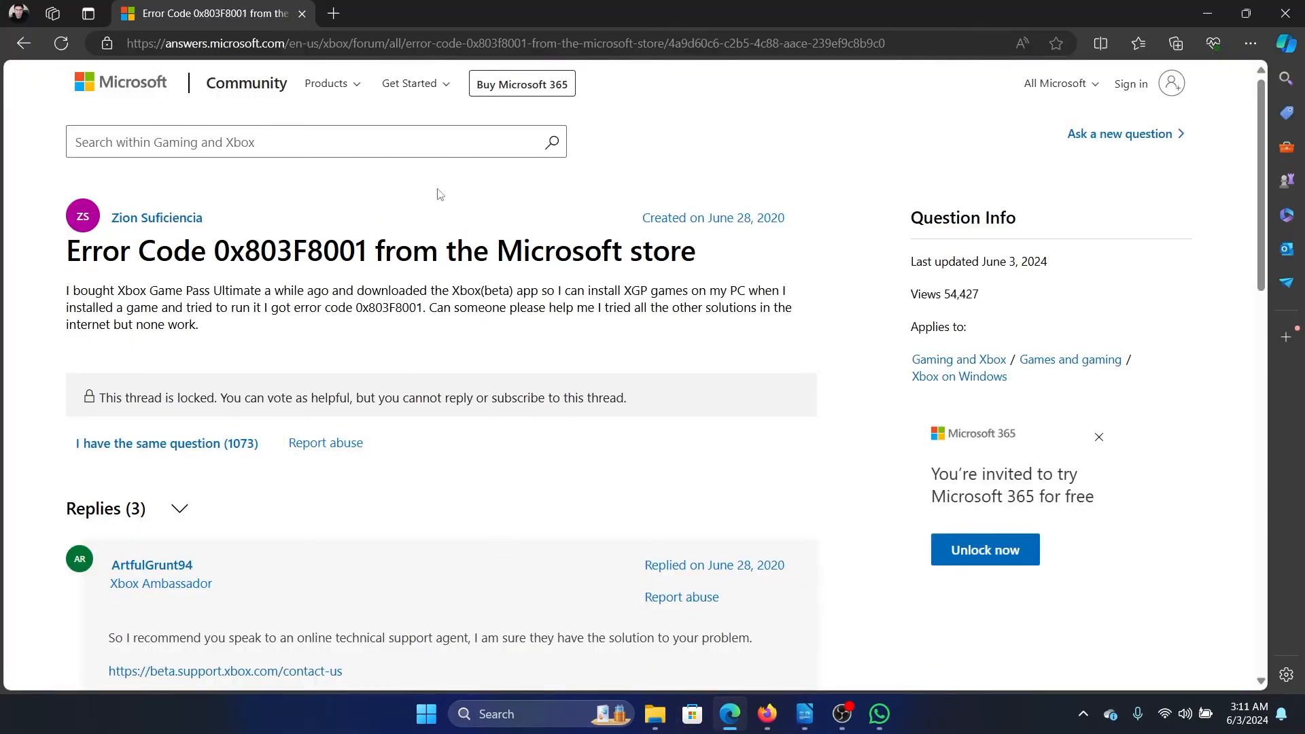
mouse_move(470, 296)
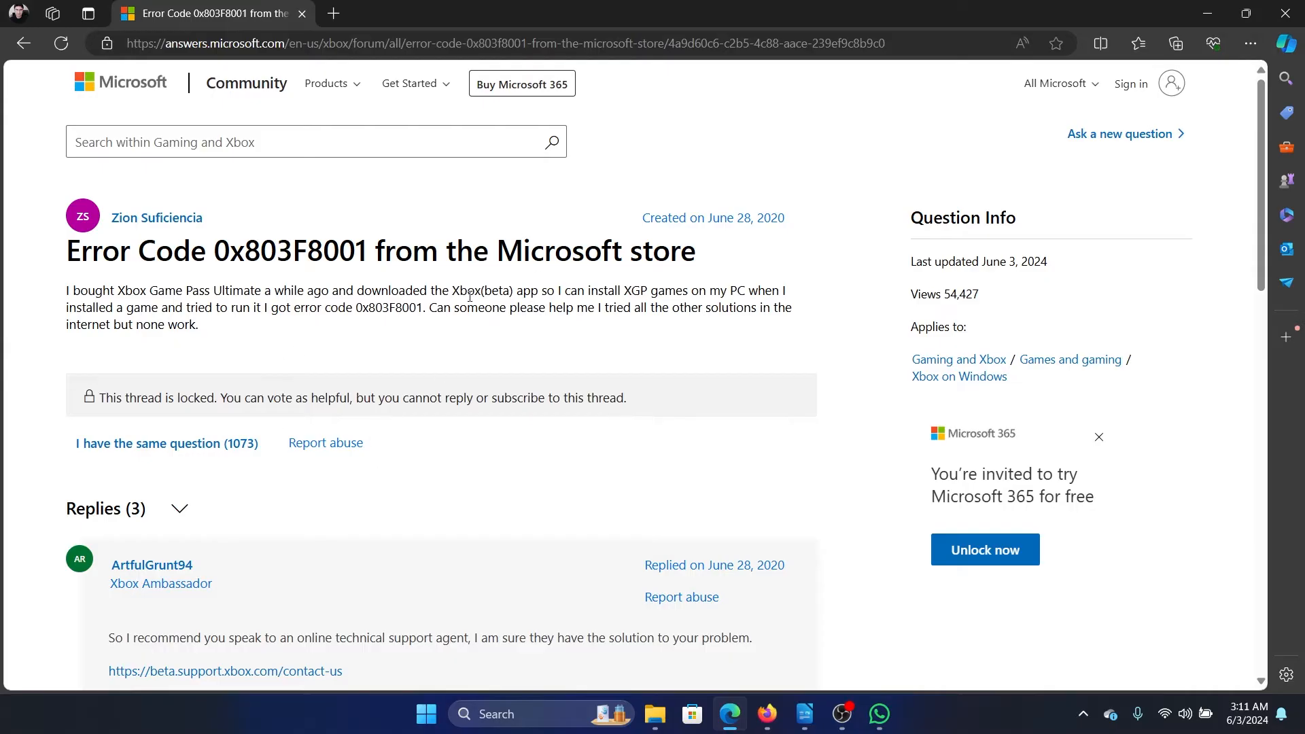
mouse_move(281, 391)
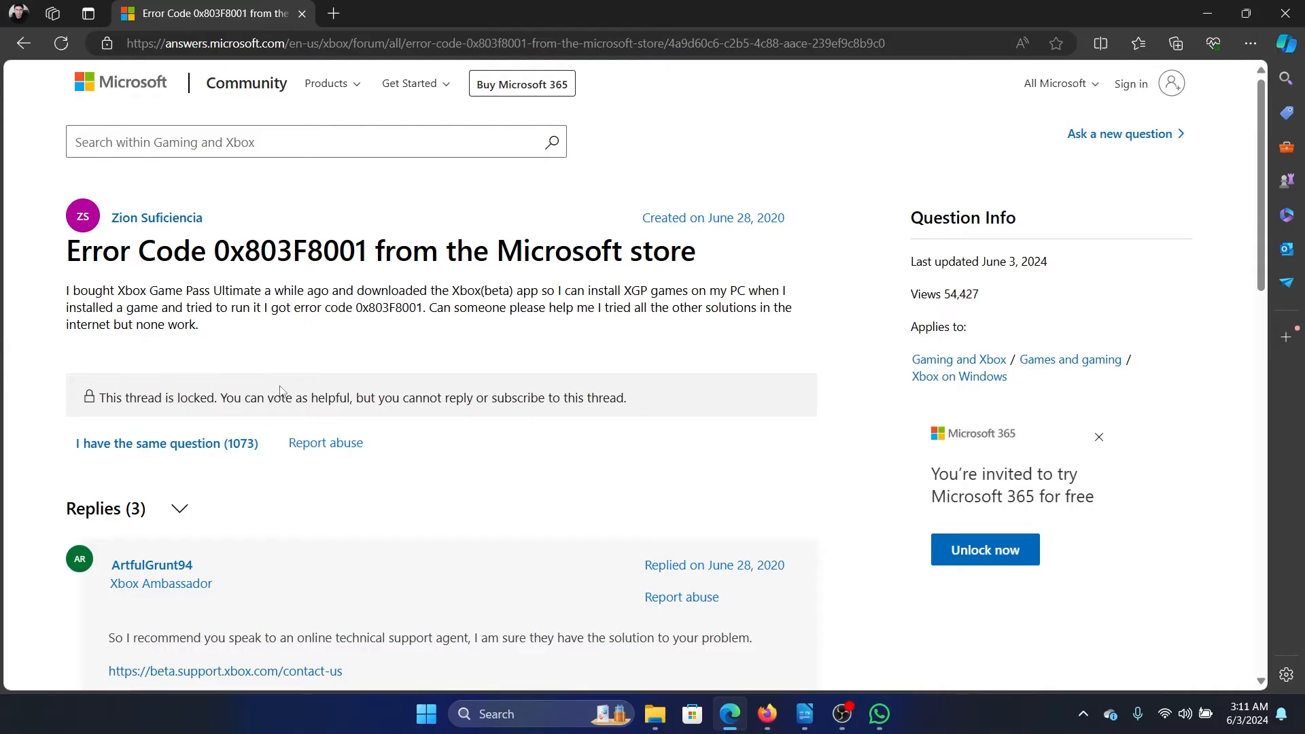
Select the PowerShell Store re-register command in Fyhra's reply, then go to Windows search
scroll("down", 3)
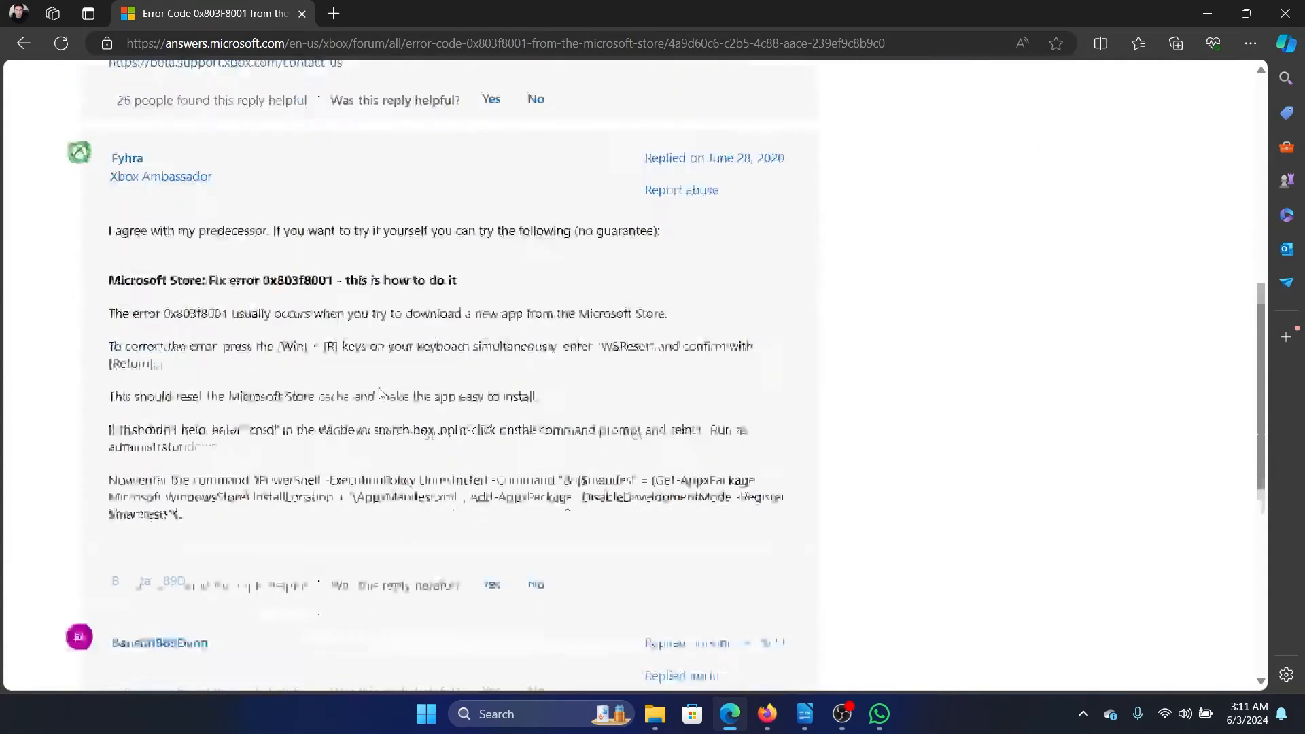
scroll("down", 3)
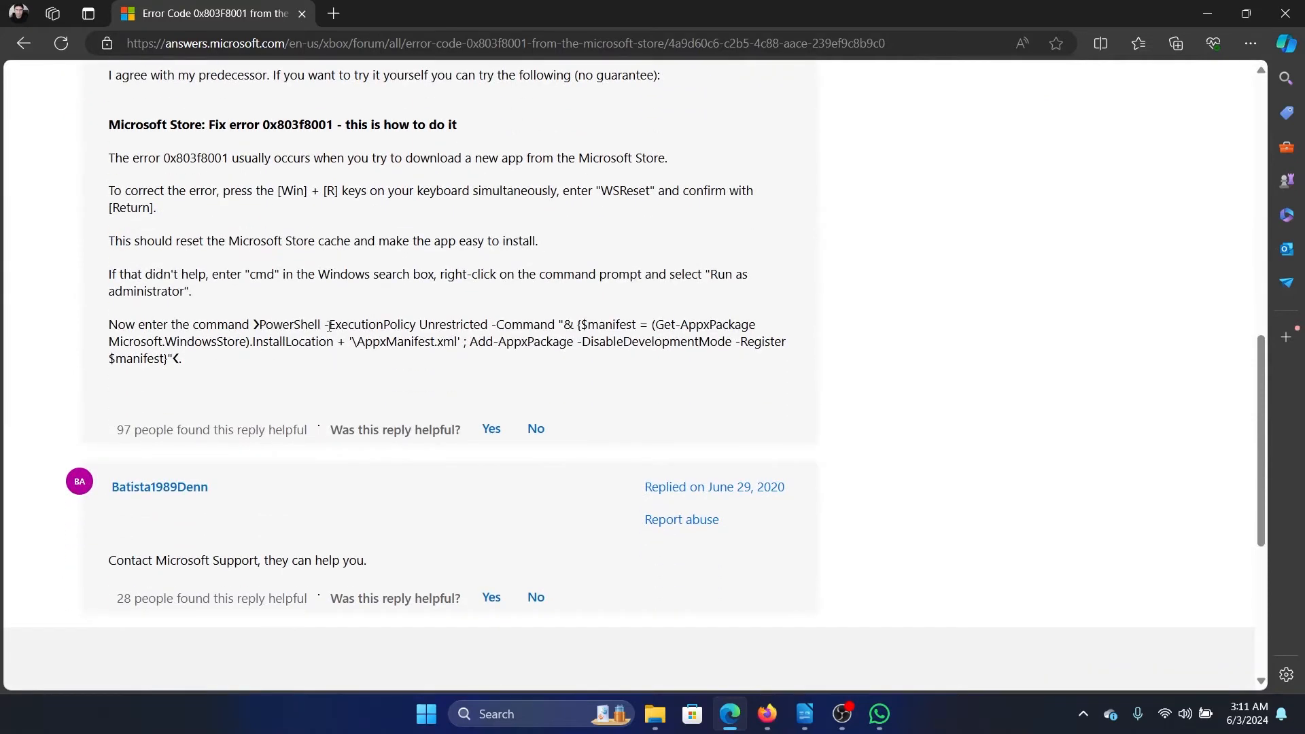
left_click_drag(325, 323, 179, 357)
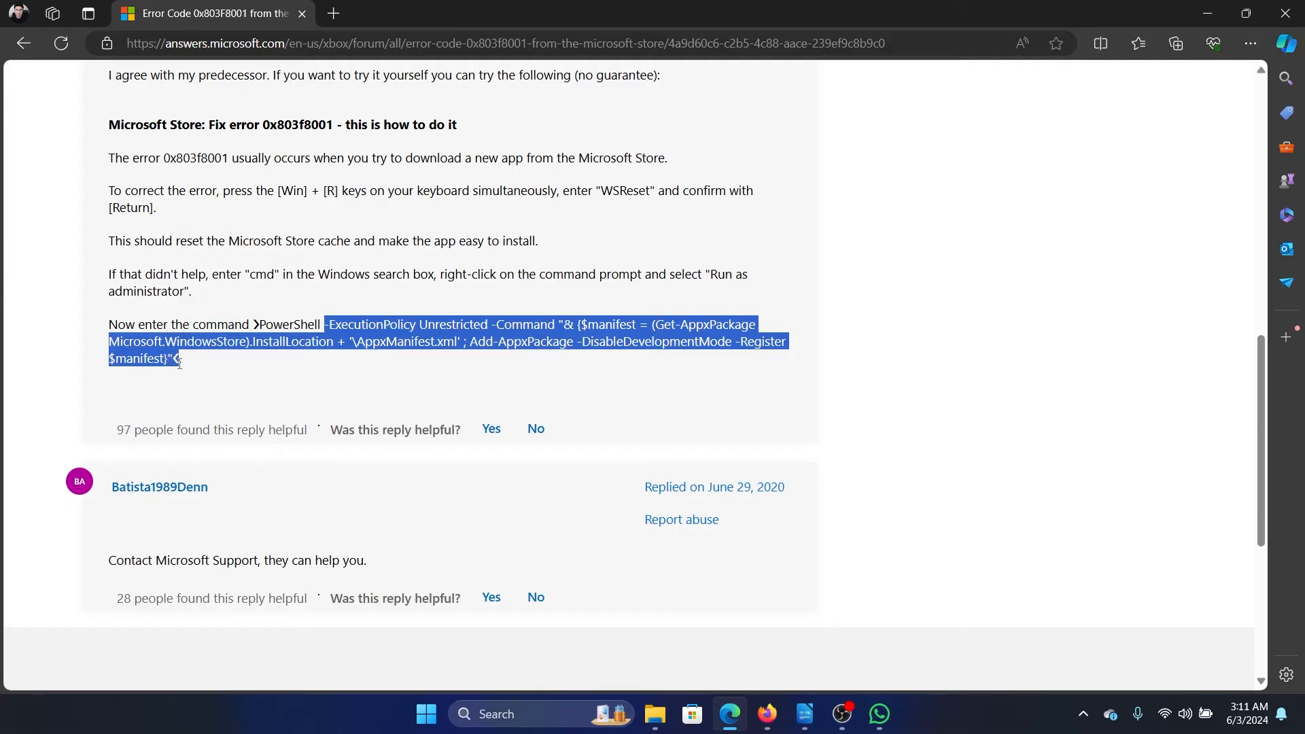
left_click(1246, 713)
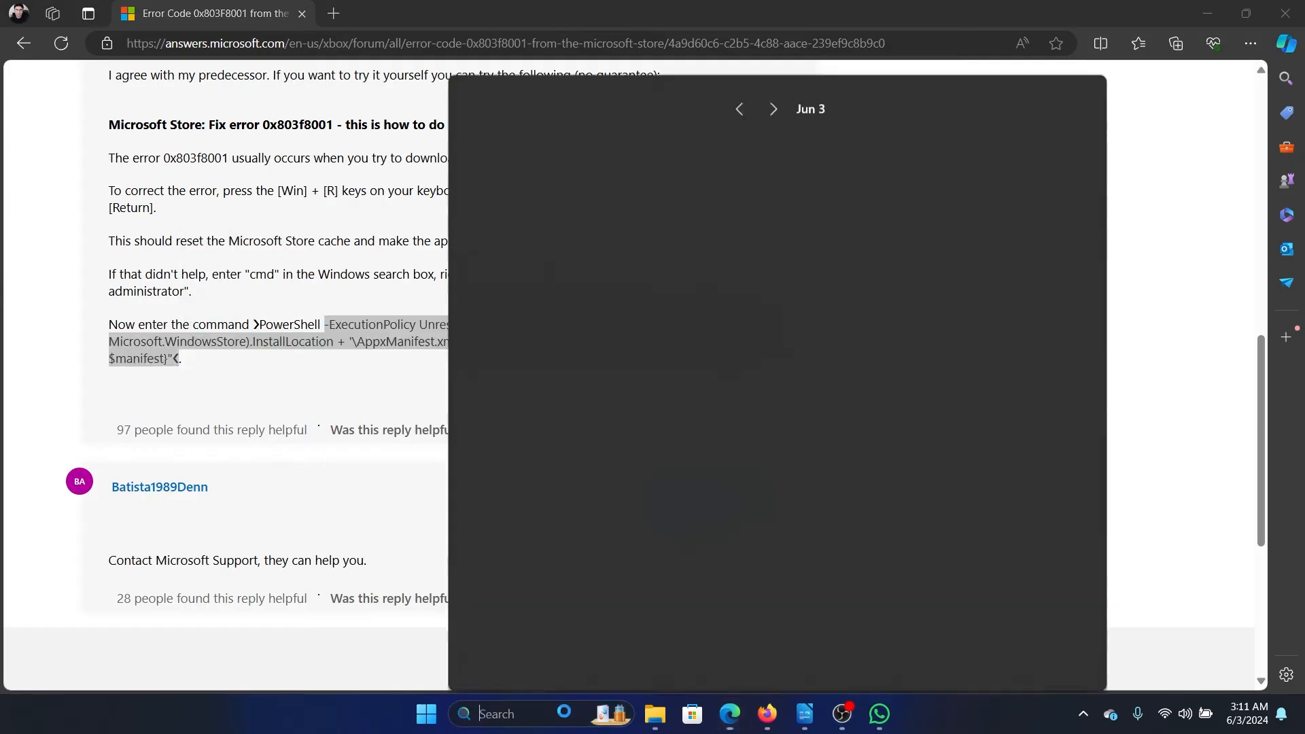
Launch Windows PowerShell from search ('po') and return to the Writer notes
type("po")
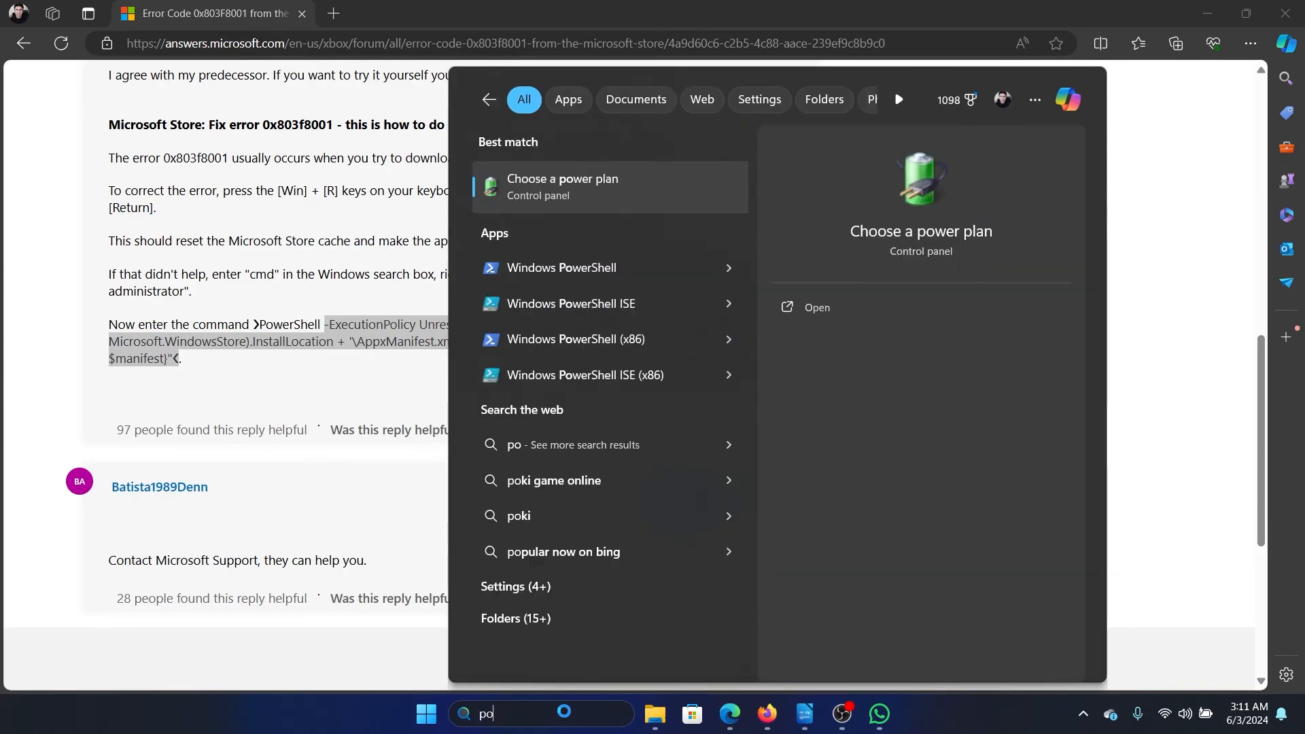
mouse_move(712, 268)
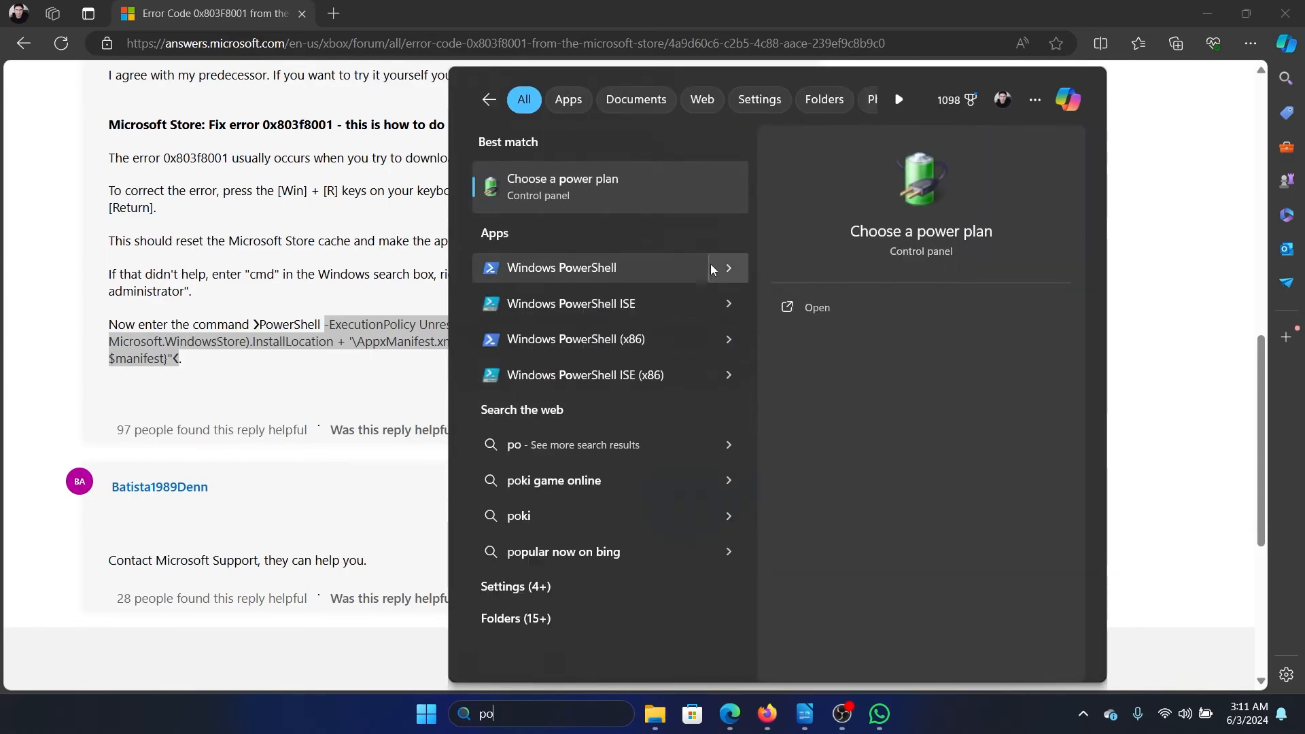
left_click(563, 268)
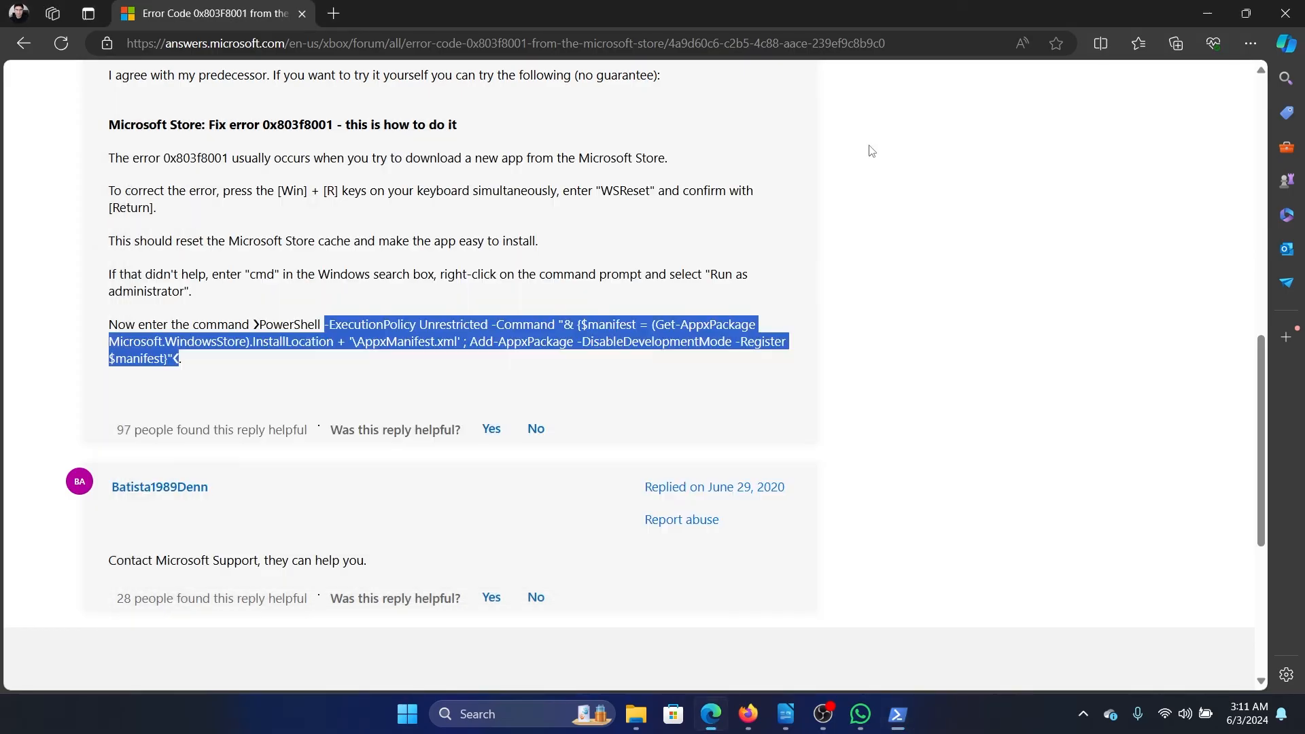
left_click(802, 712)
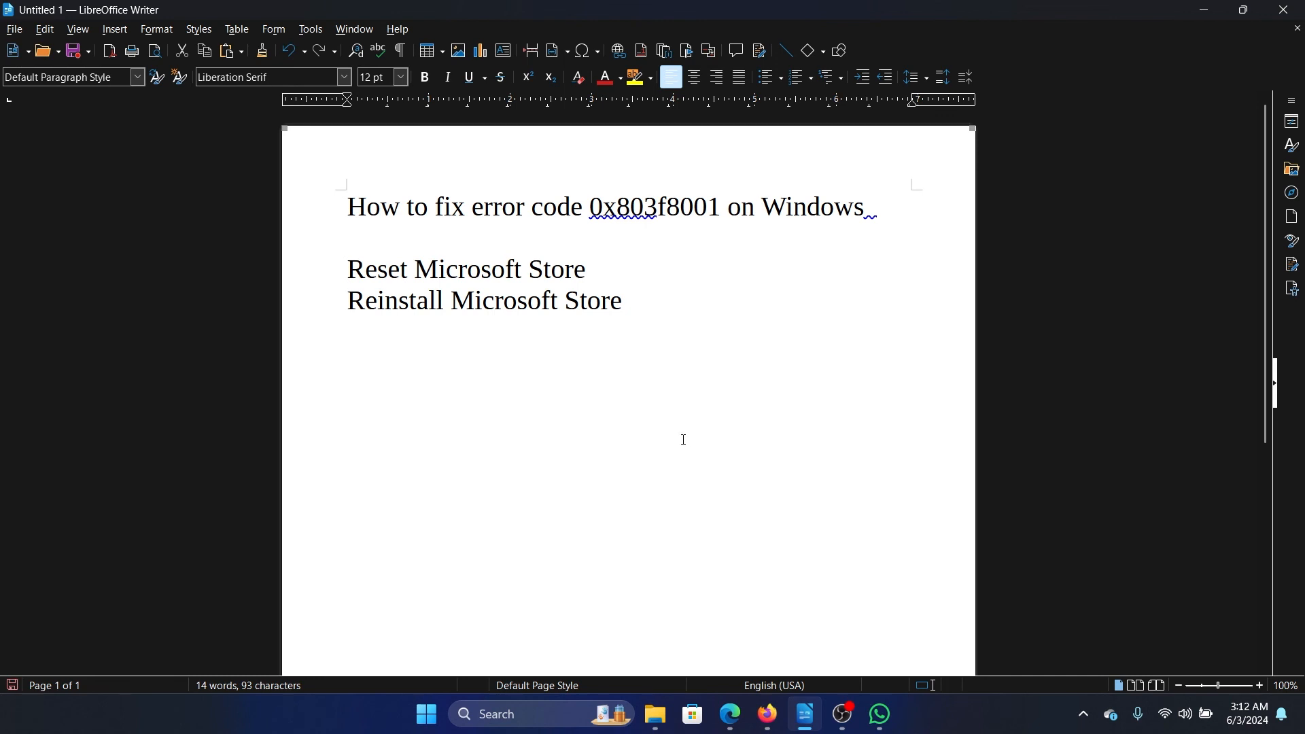
mouse_move(805, 469)
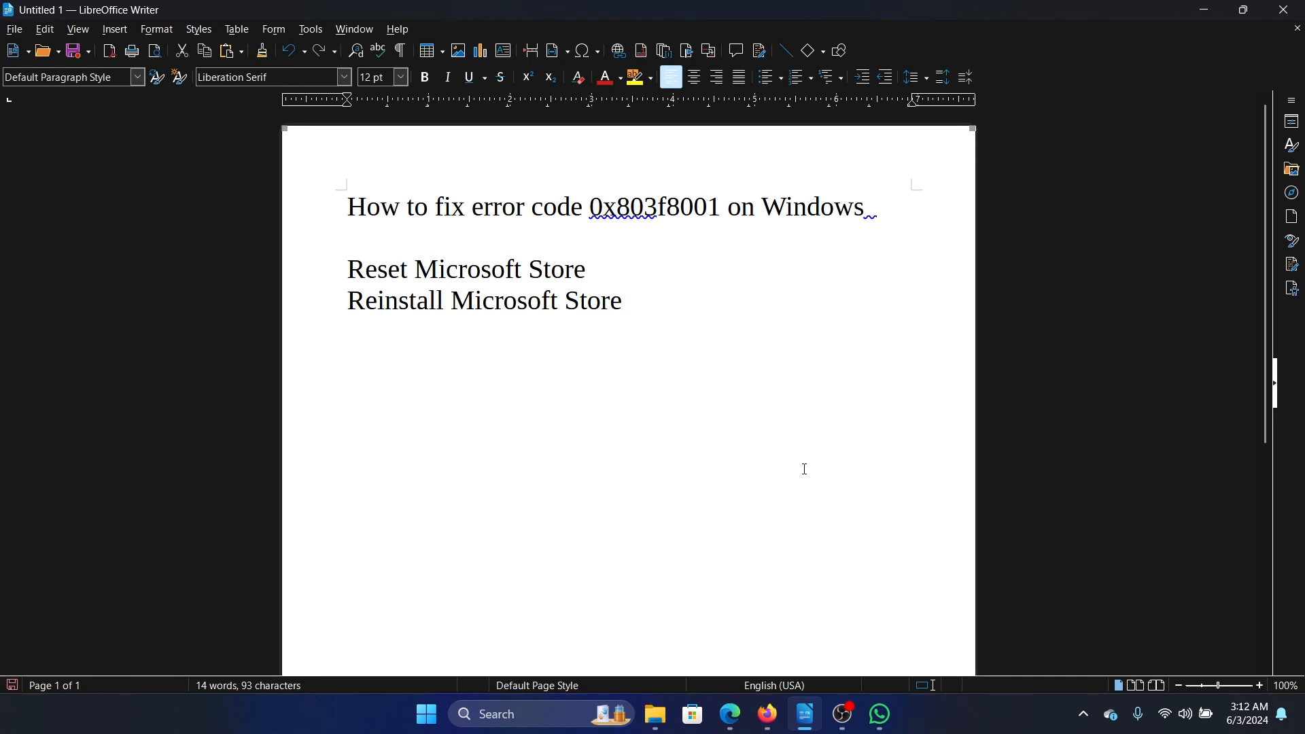